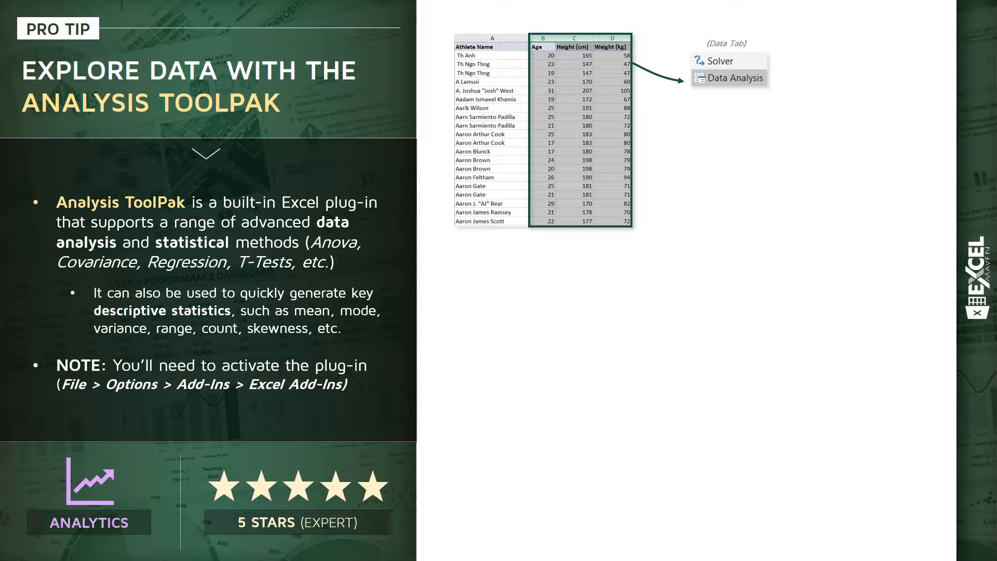
# - From the table of contents, follow the Analysis ToolPak (Preview) link and scroll through the athlete data
pyautogui.click(730, 78)
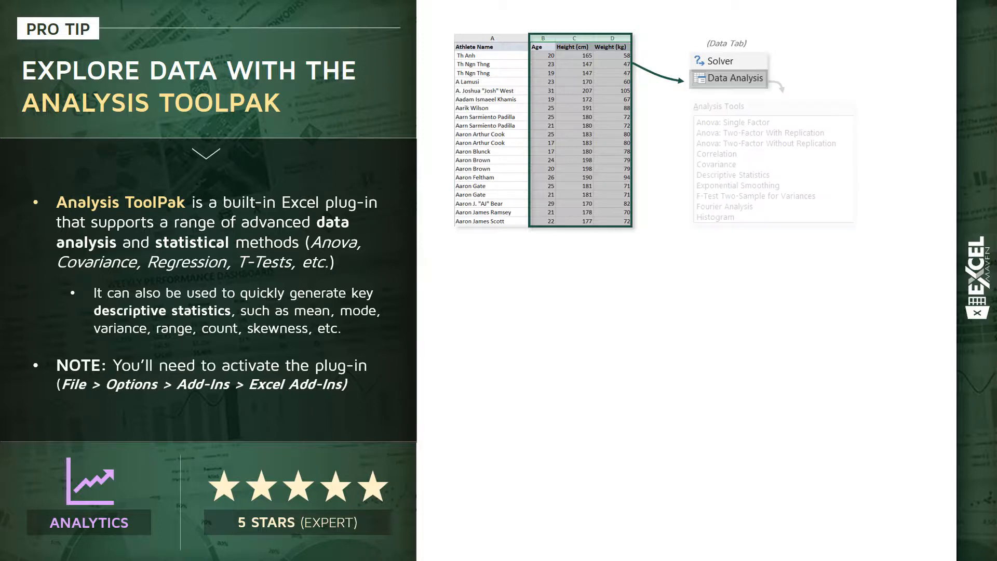
pyautogui.click(735, 78)
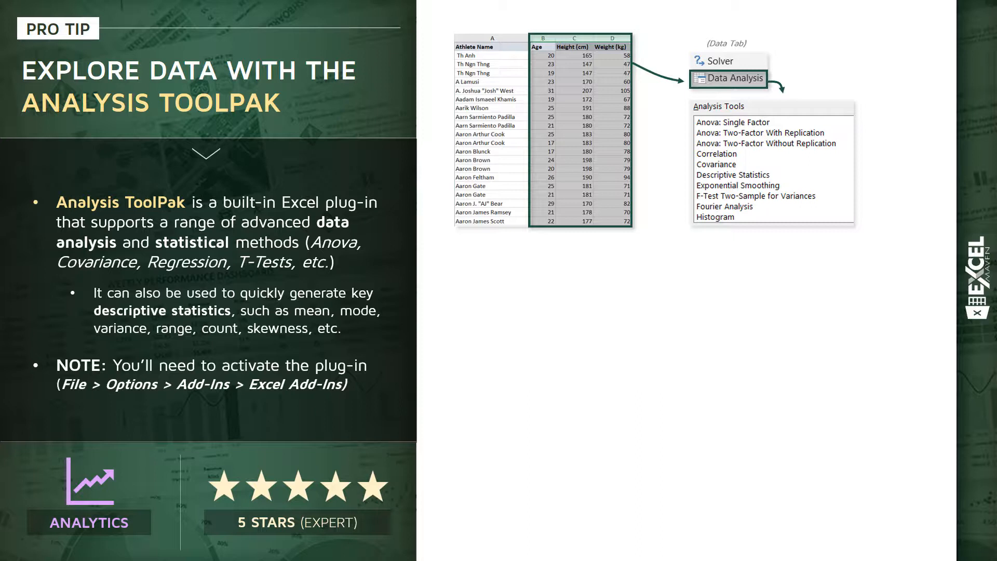
pyautogui.click(717, 154)
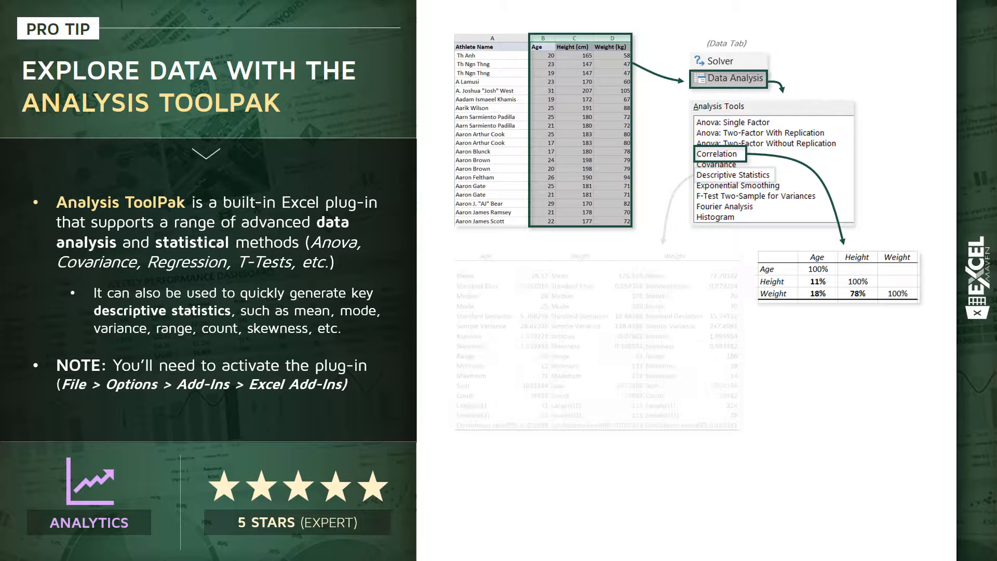
pyautogui.click(733, 174)
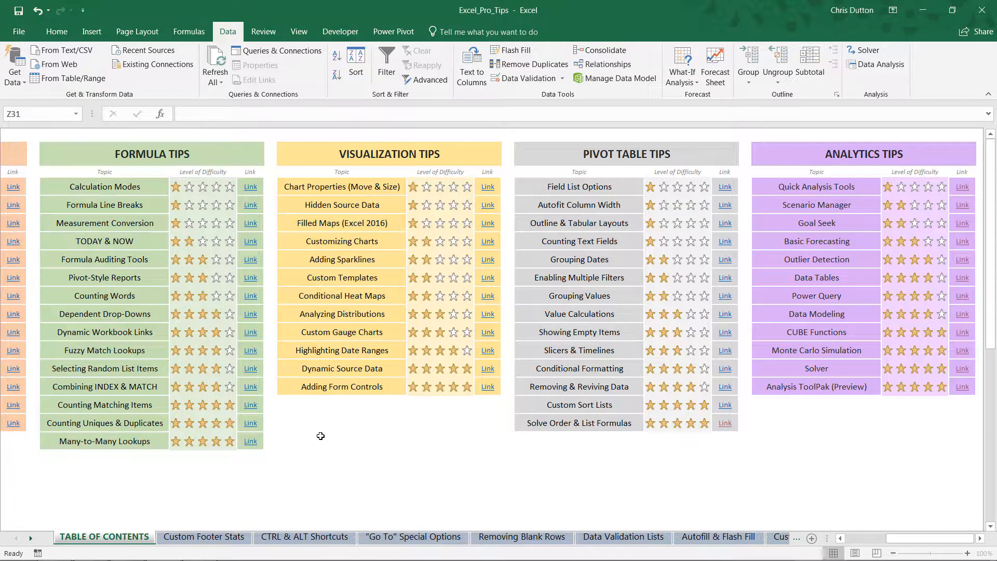
pyautogui.moveTo(888, 521)
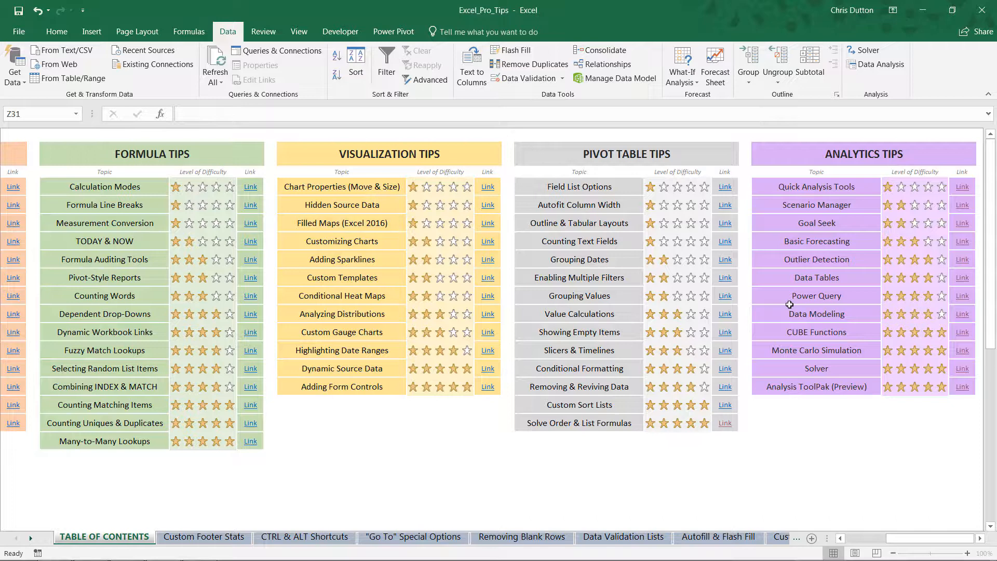
pyautogui.moveTo(803, 390)
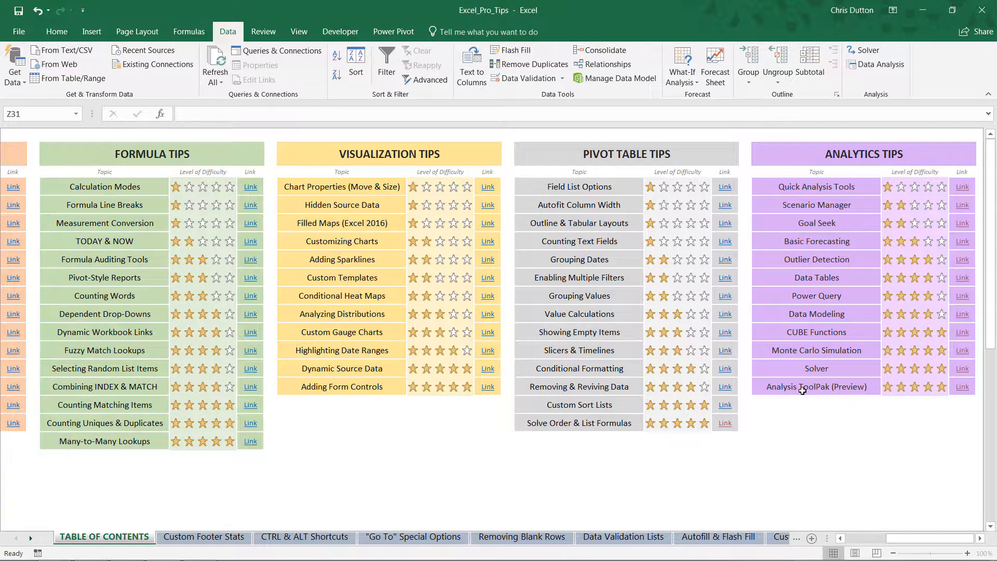
pyautogui.click(816, 386)
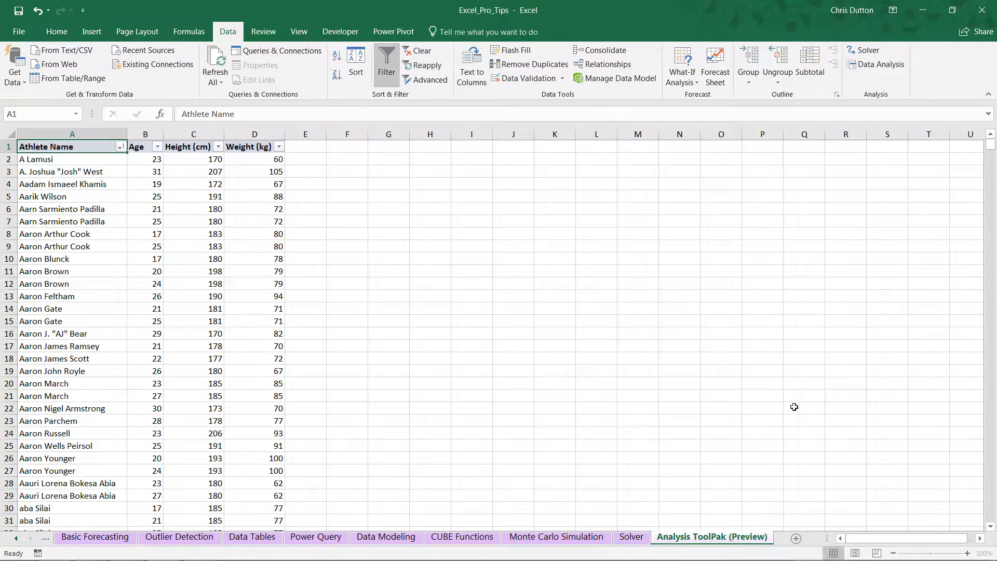
pyautogui.moveTo(93, 297)
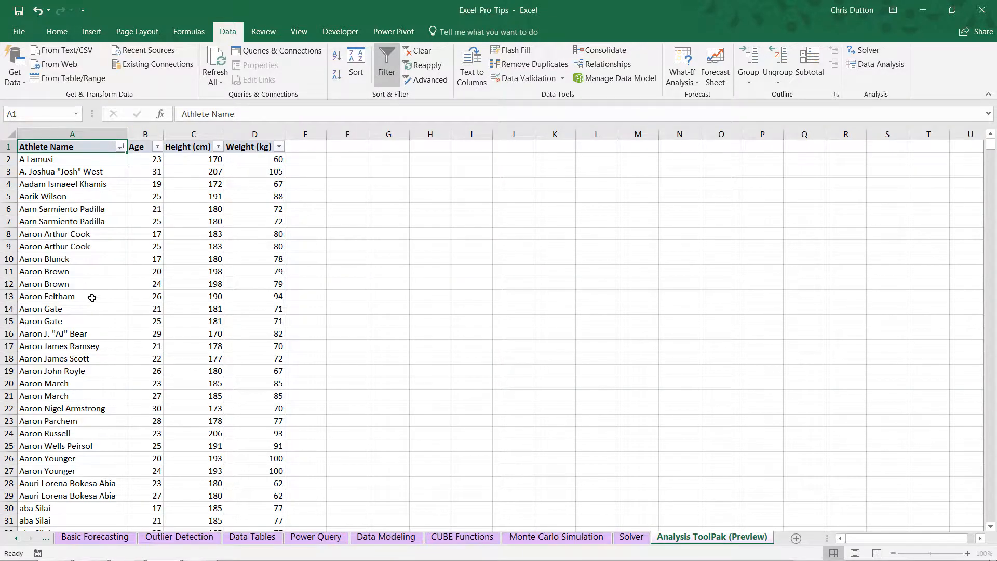
pyautogui.scroll(-3)
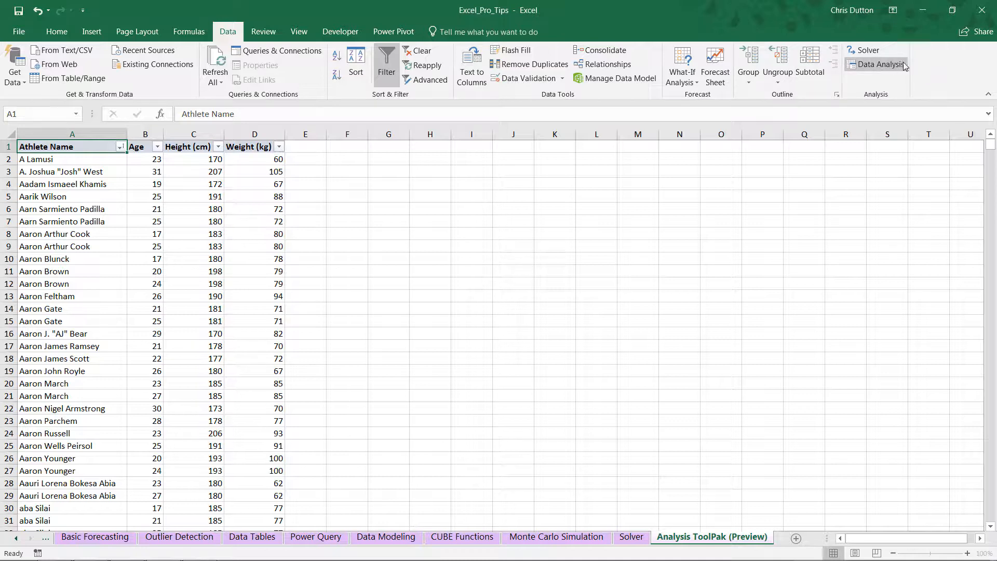
pyautogui.moveTo(879, 64)
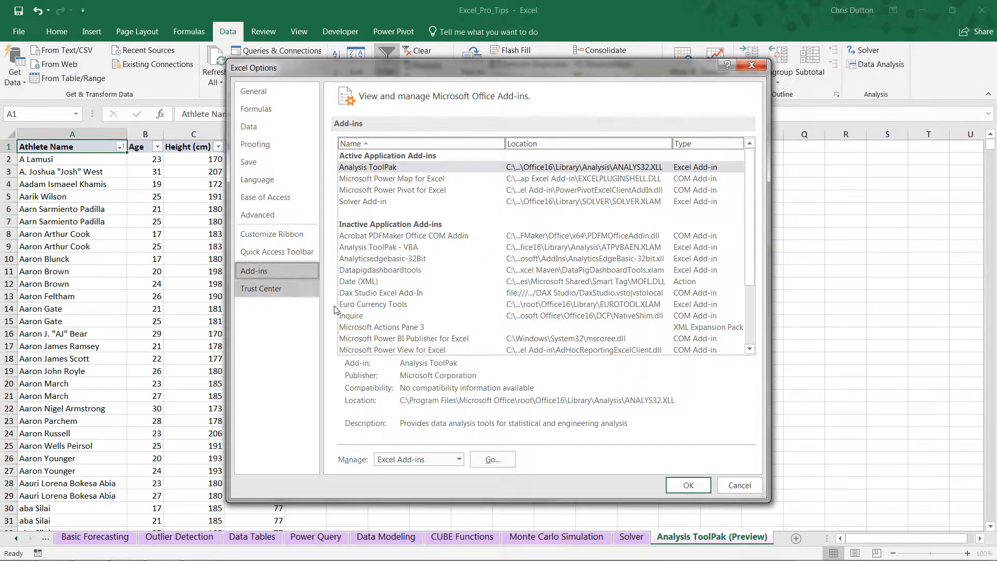
pyautogui.click(417, 459)
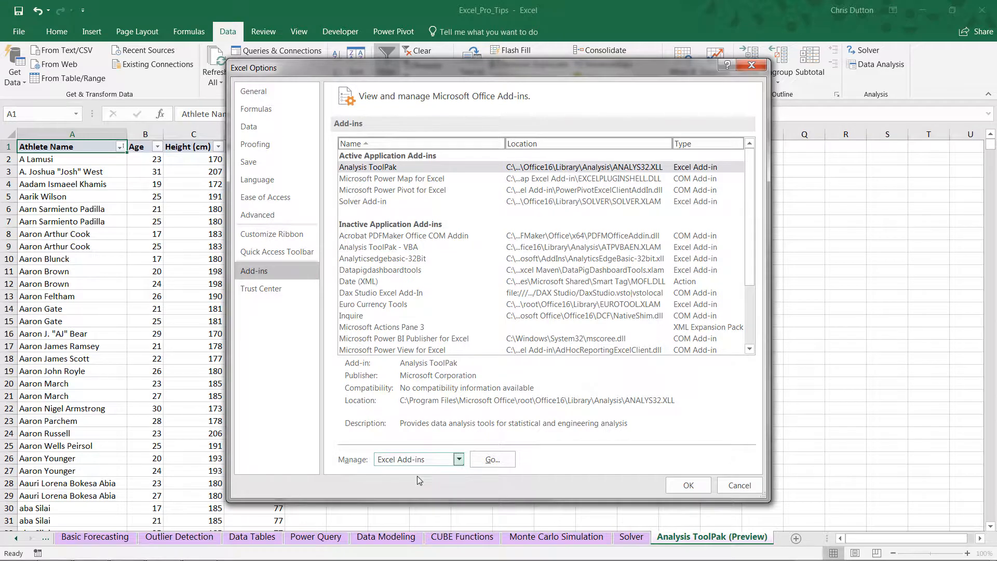
pyautogui.click(490, 459)
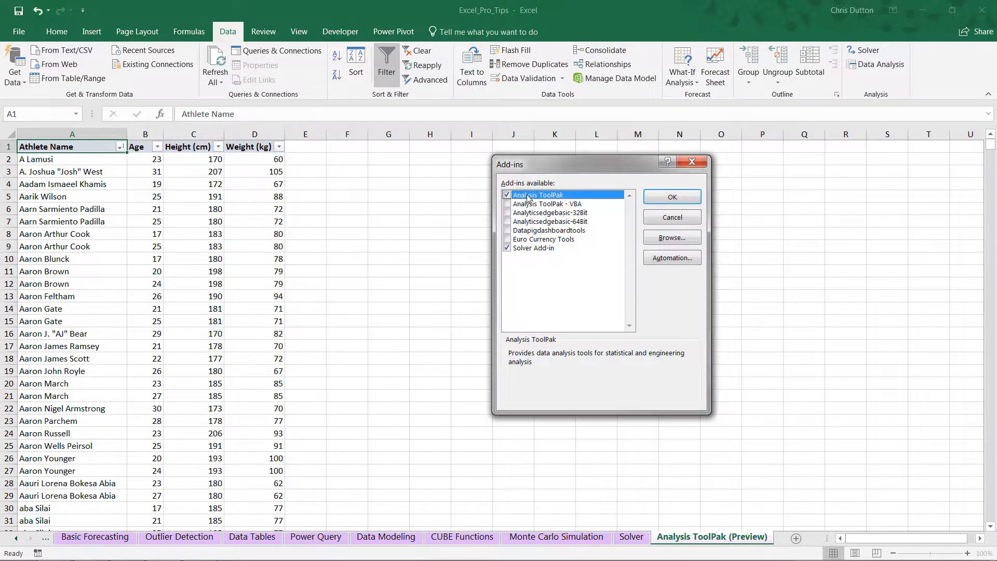
pyautogui.click(672, 196)
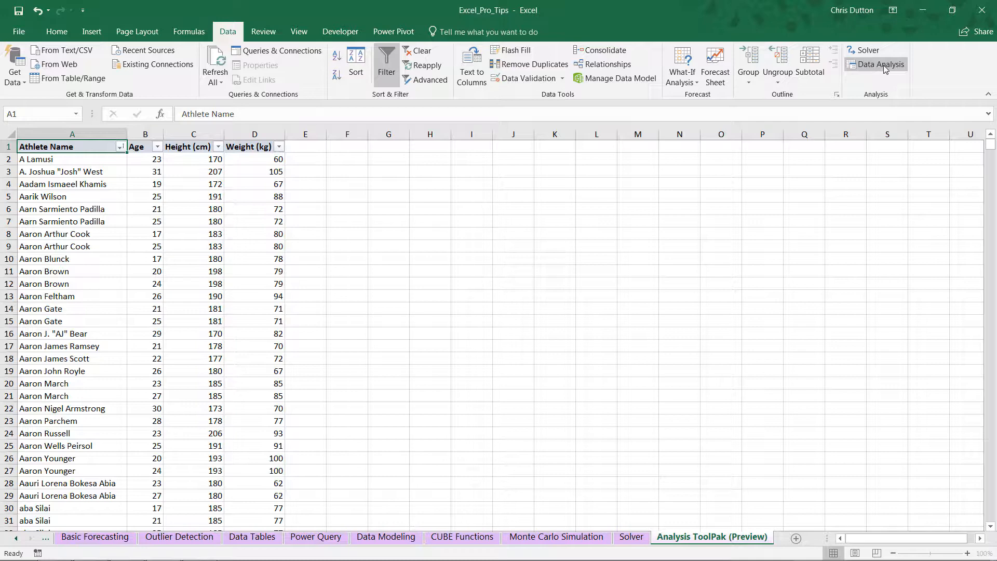
# - Open Data Analysis and choose the Descriptive Statistics tool
pyautogui.click(880, 65)
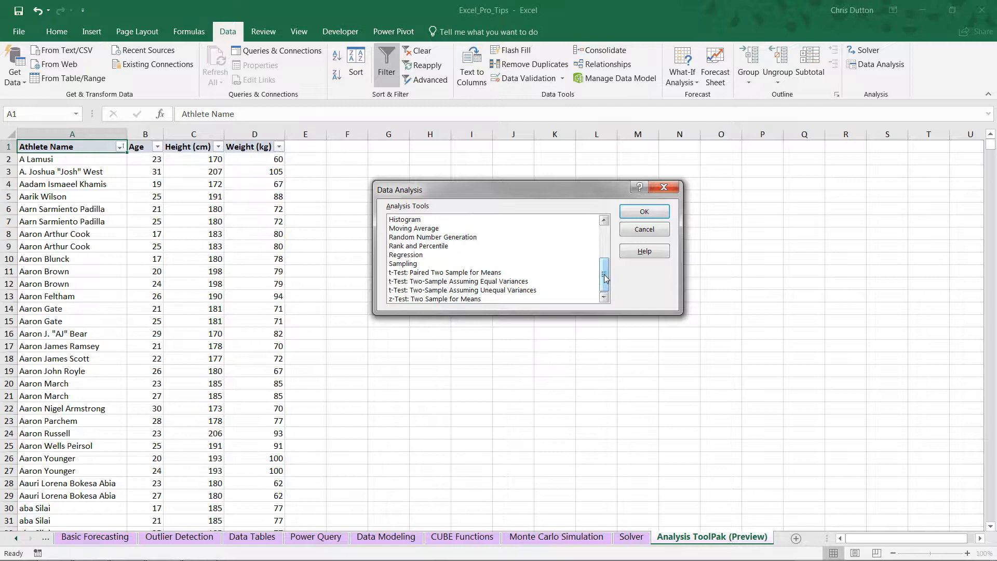
pyautogui.moveTo(604, 275)
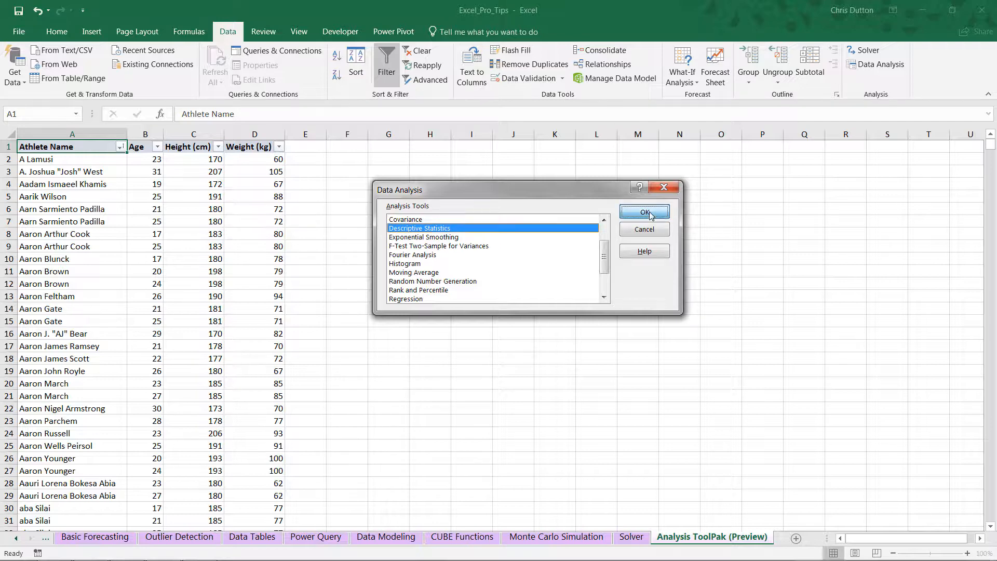
pyautogui.click(643, 212)
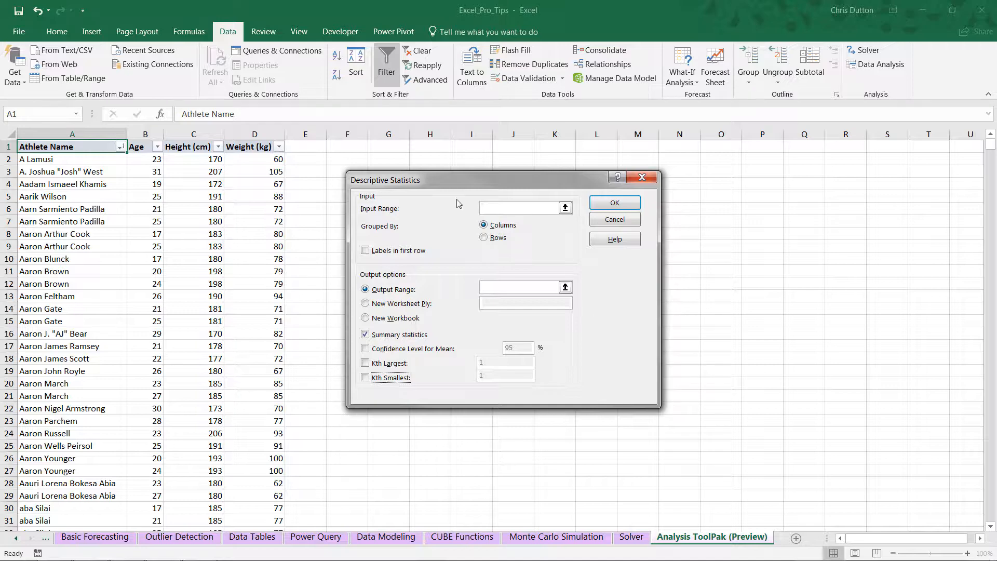
# - Run Descriptive Statistics on $B:$D with labels, output at $F$1, including Kth Largest and Smallest
pyautogui.click(565, 208)
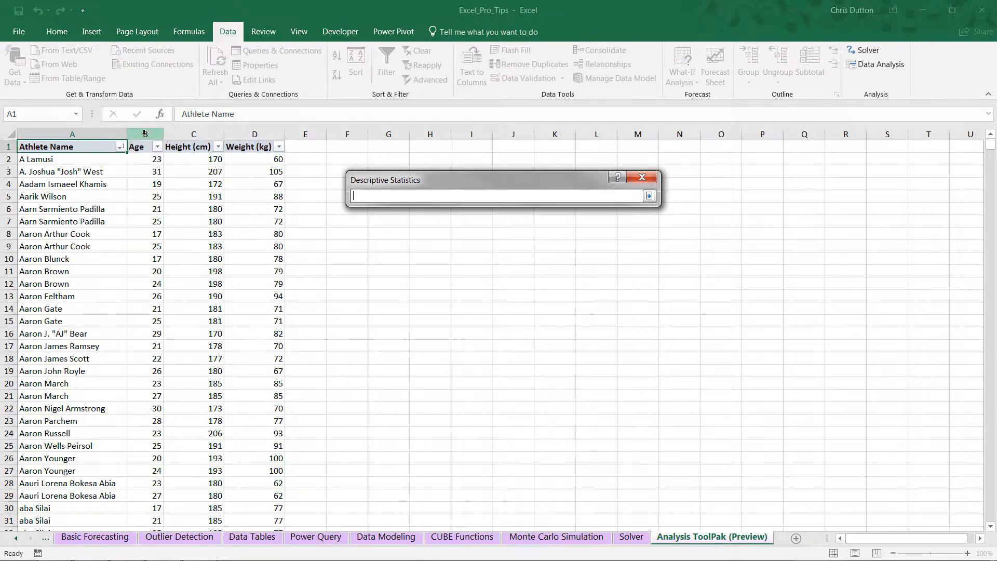
pyautogui.click(144, 134)
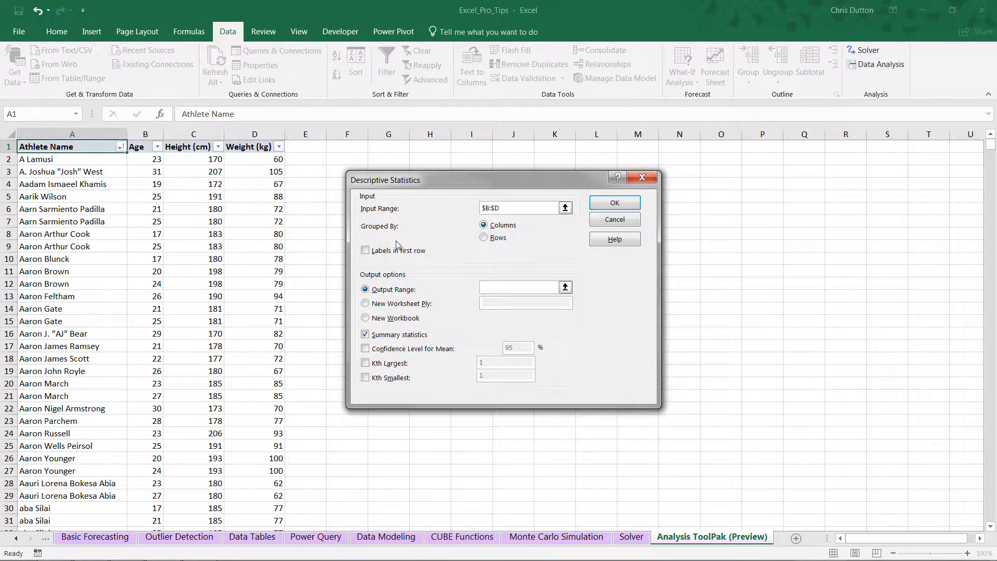
pyautogui.click(365, 250)
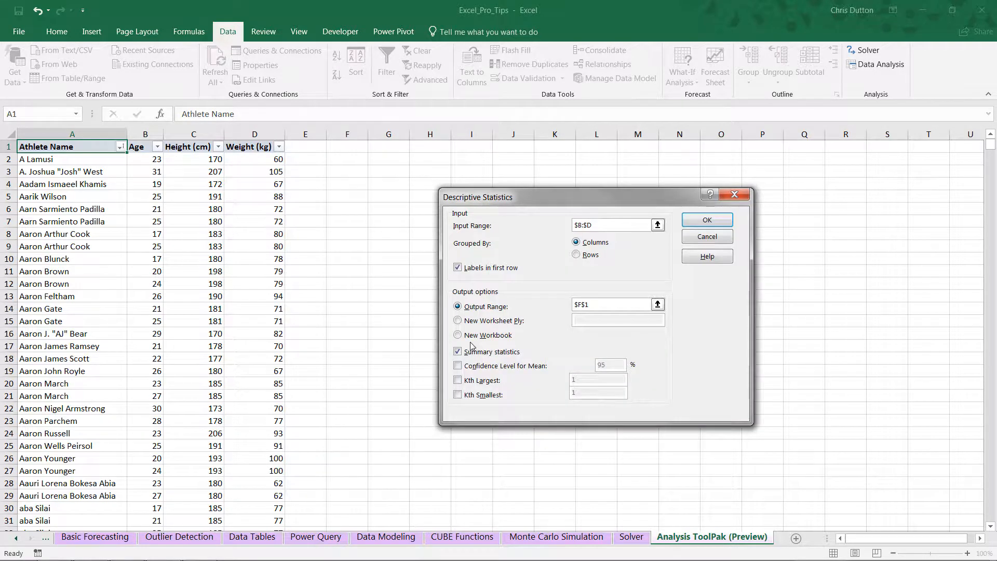
pyautogui.click(457, 380)
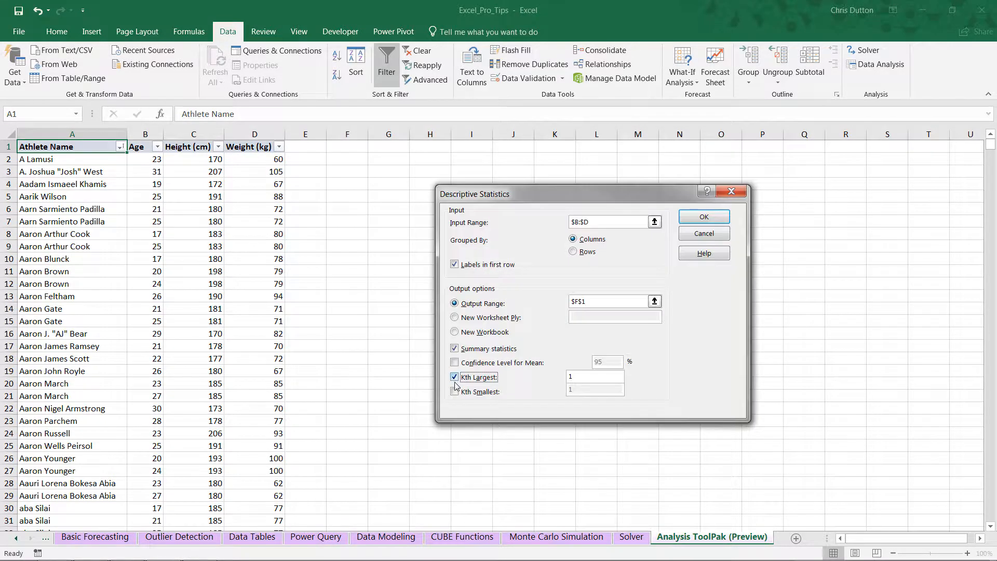
pyautogui.click(453, 391)
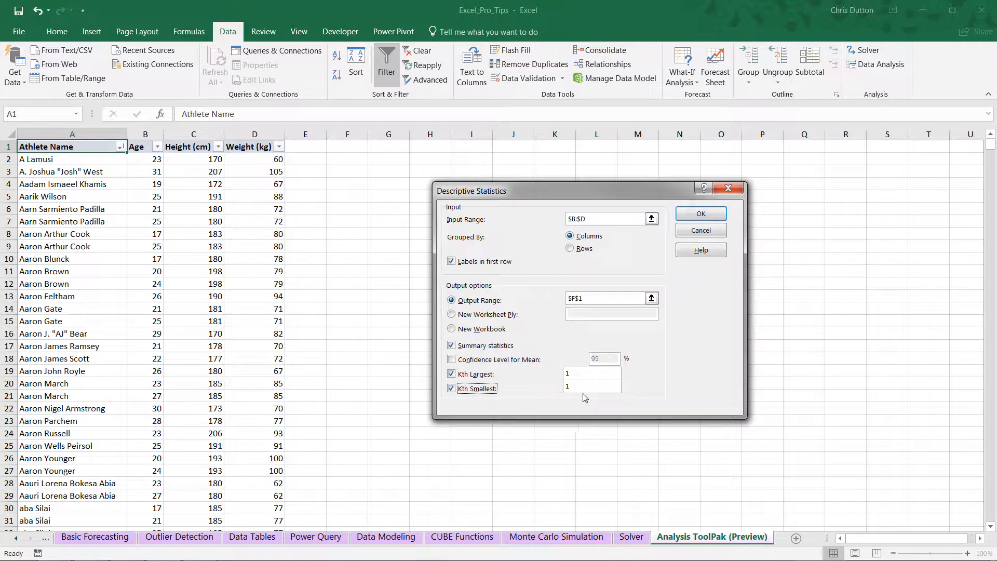
pyautogui.click(452, 360)
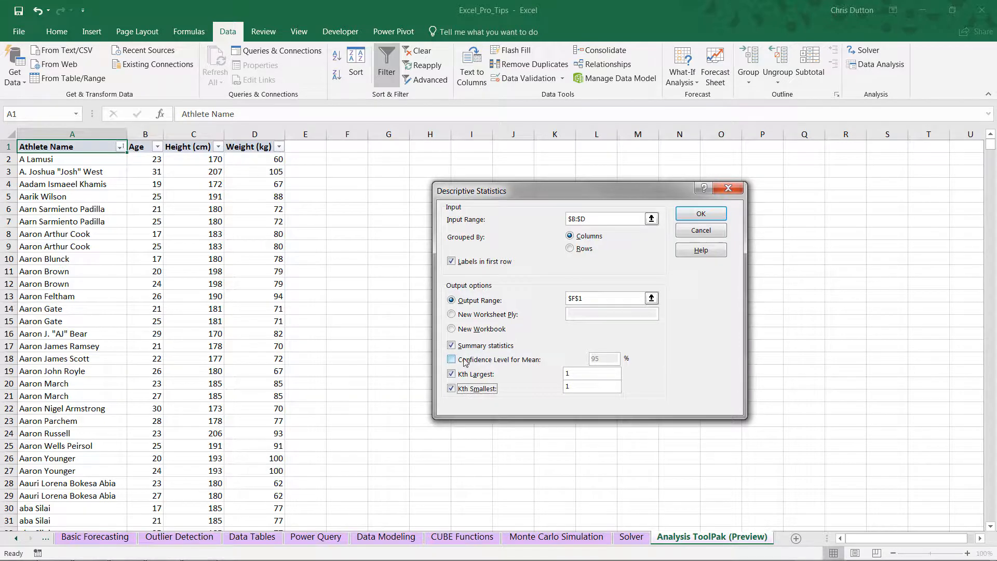
pyautogui.click(452, 359)
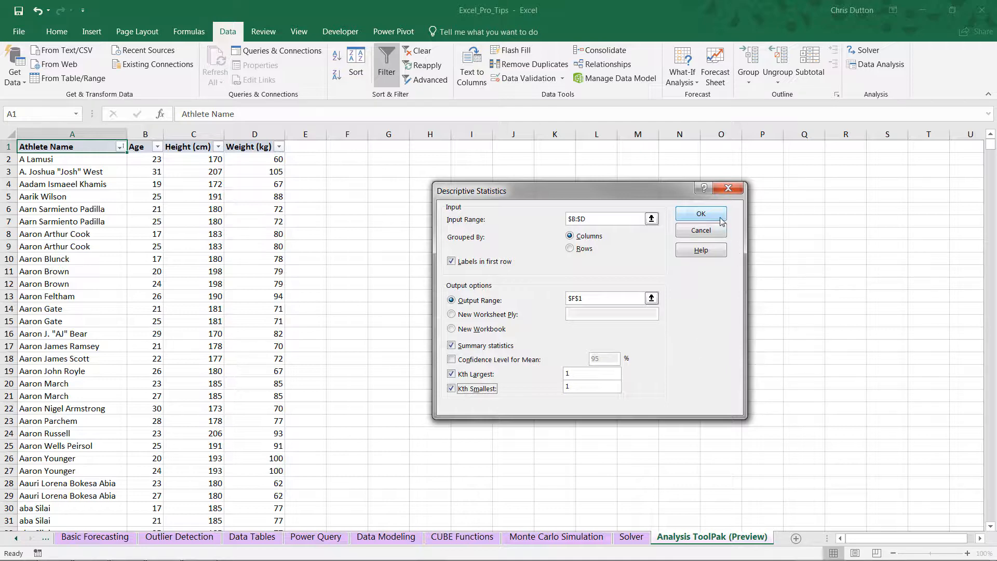
pyautogui.click(700, 213)
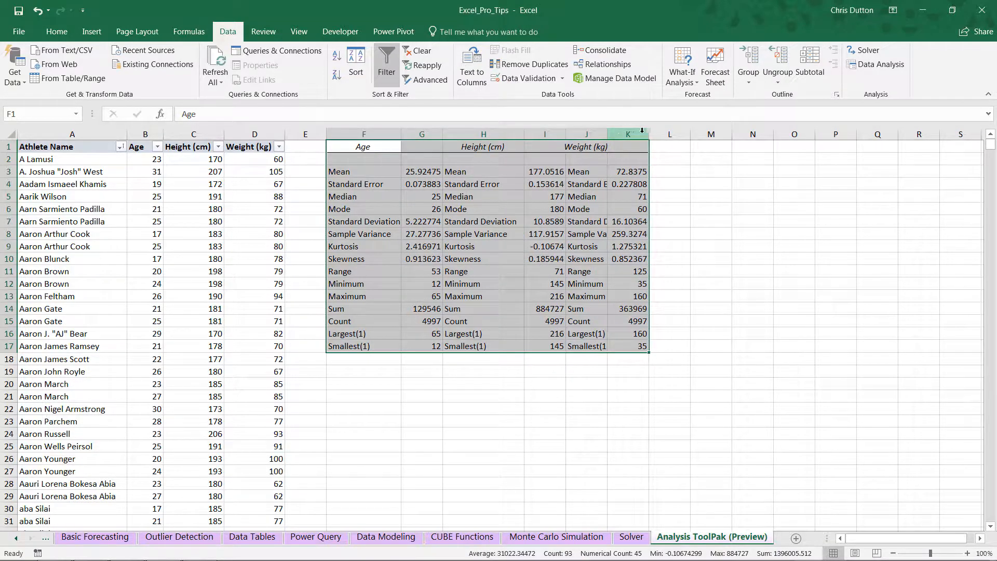
pyautogui.moveTo(648, 134); pyautogui.dragTo(692, 133)
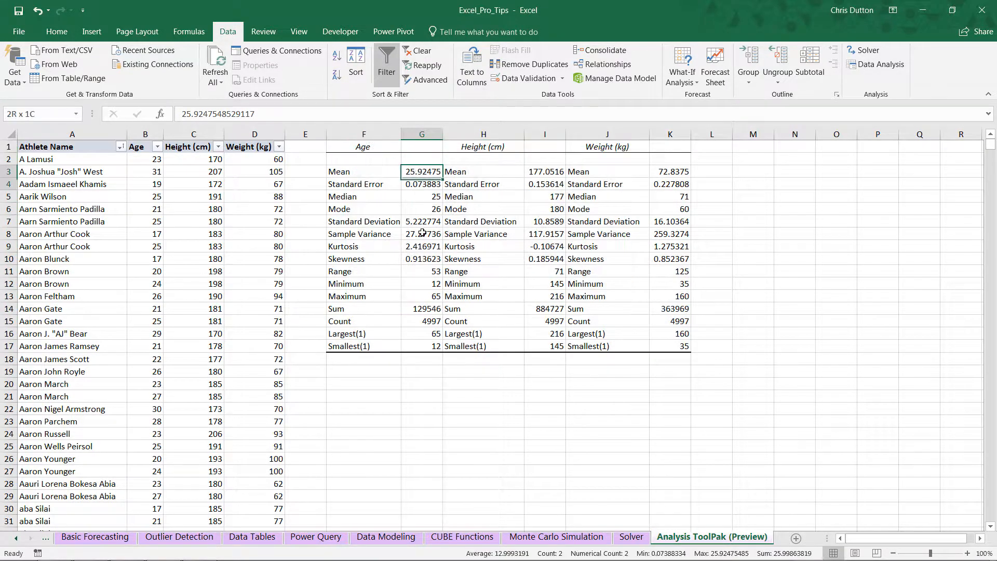
pyautogui.moveTo(545, 171); pyautogui.dragTo(545, 346)
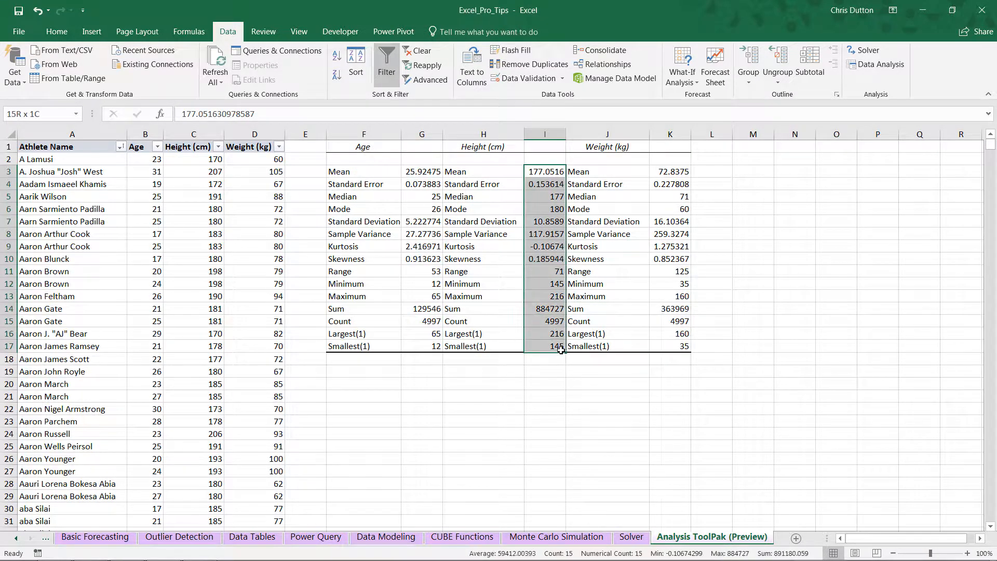
pyautogui.click(669, 170)
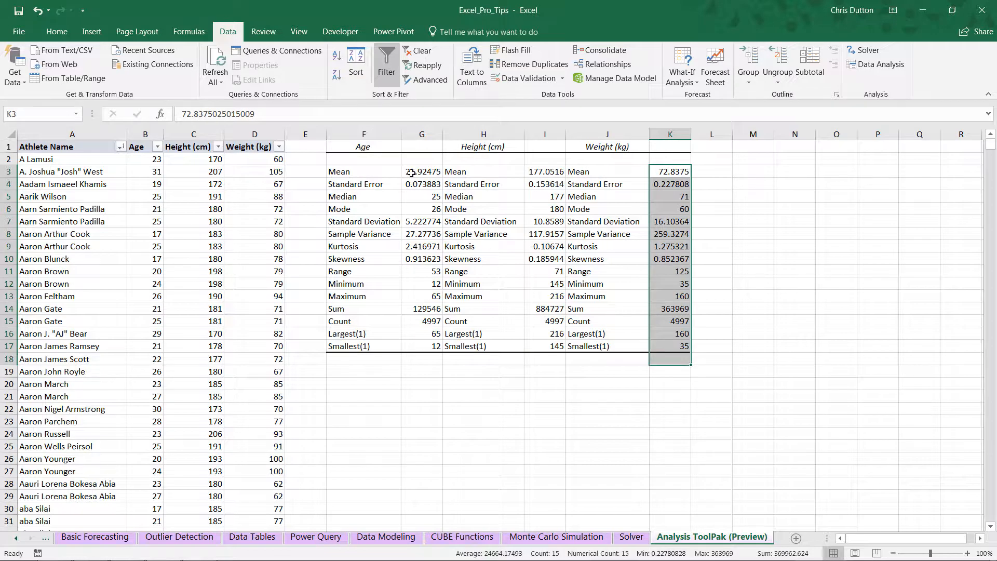
pyautogui.moveTo(445, 221)
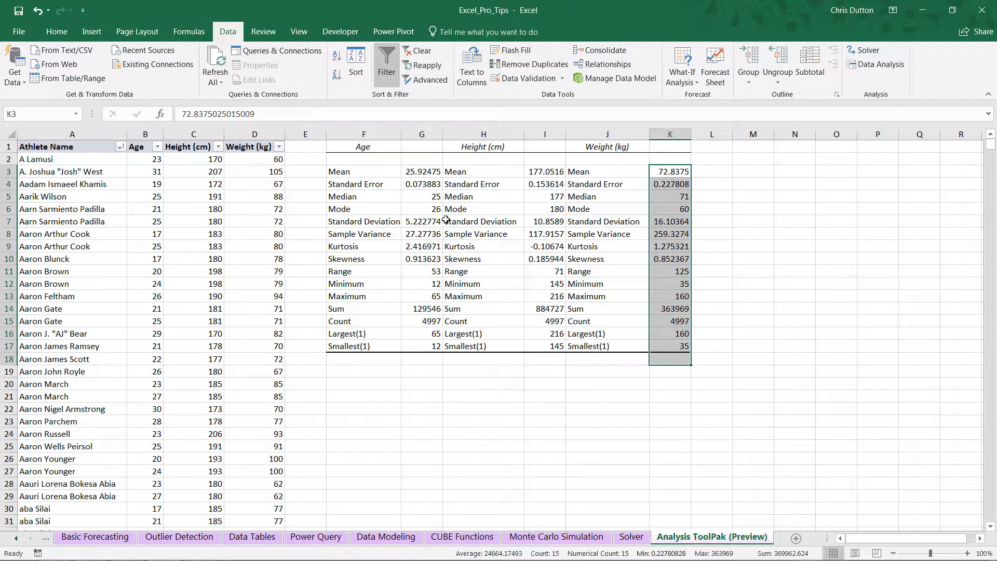
pyautogui.click(605, 221)
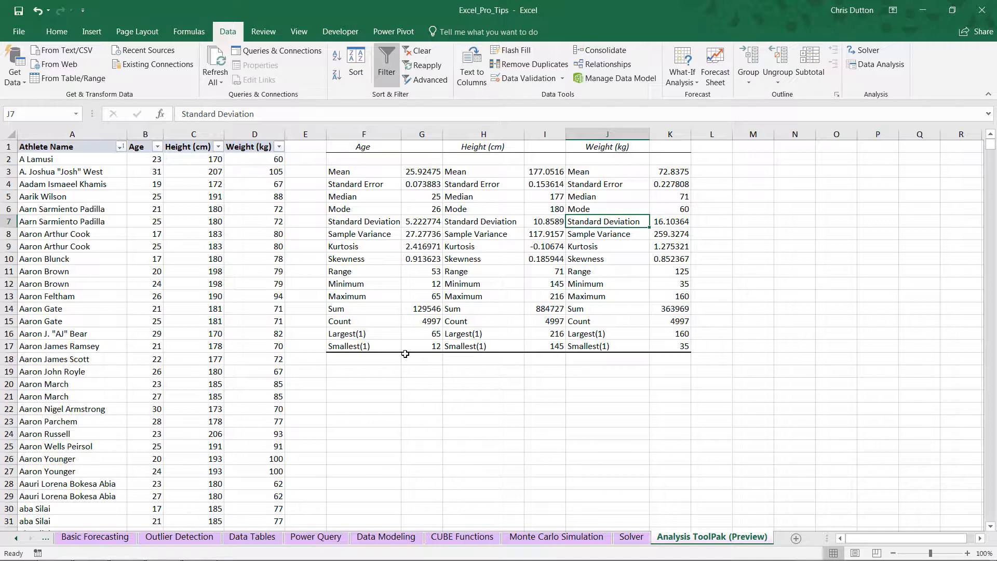
pyautogui.moveTo(423, 368)
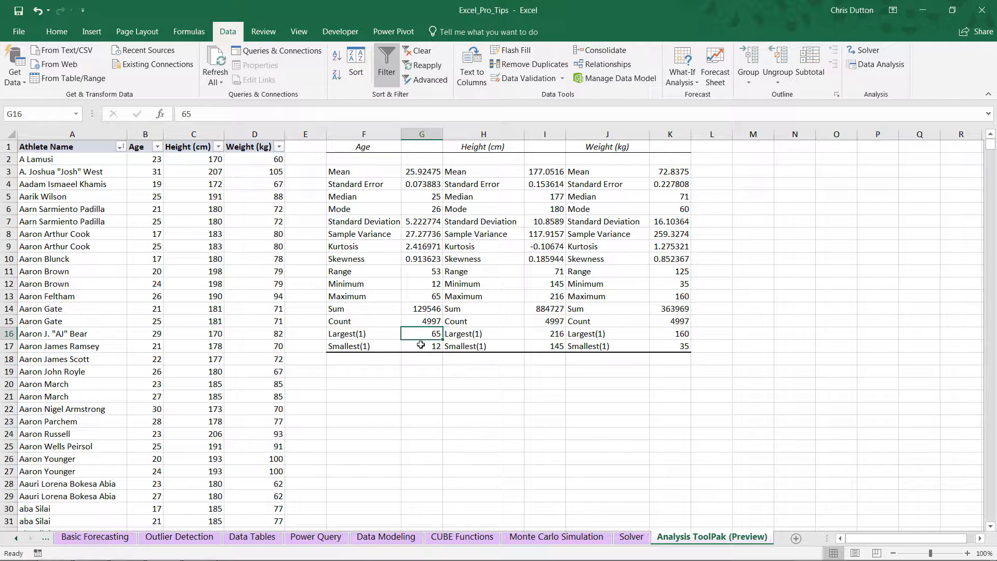
pyautogui.click(421, 346)
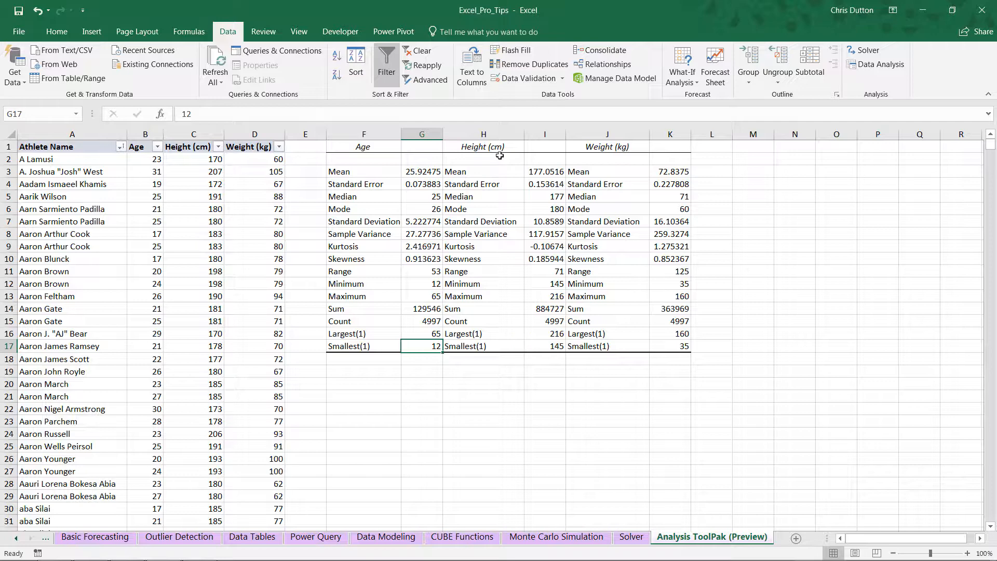
pyautogui.click(545, 333)
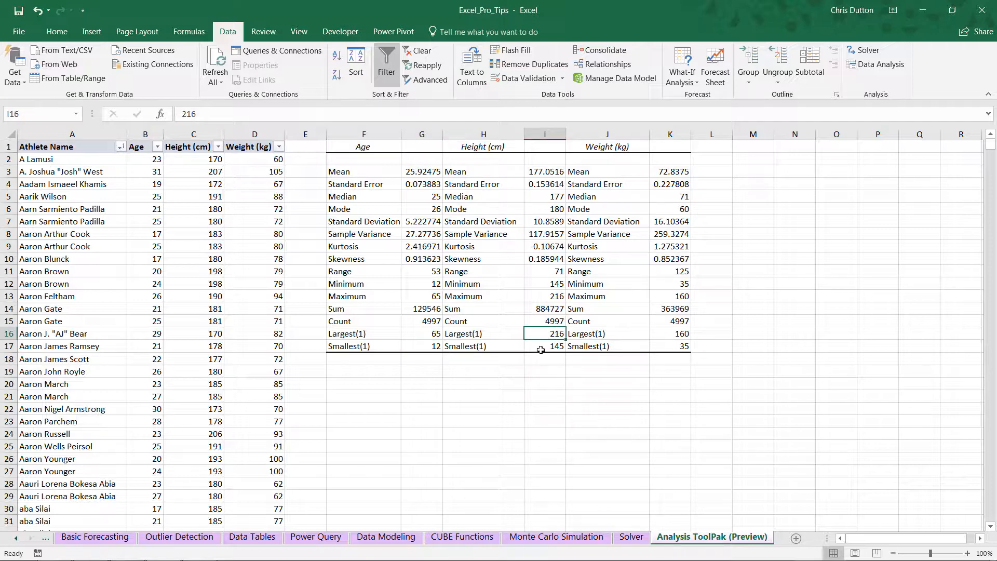
pyautogui.moveTo(540, 344)
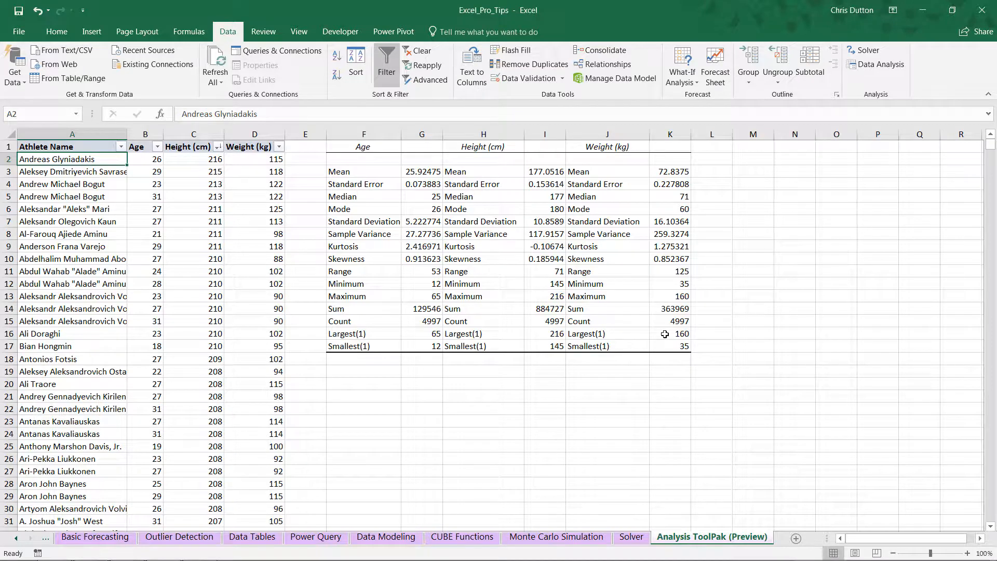
# - Check the 35 kg minimum weight, then sort athletes by weight, lightest first
pyautogui.click(670, 346)
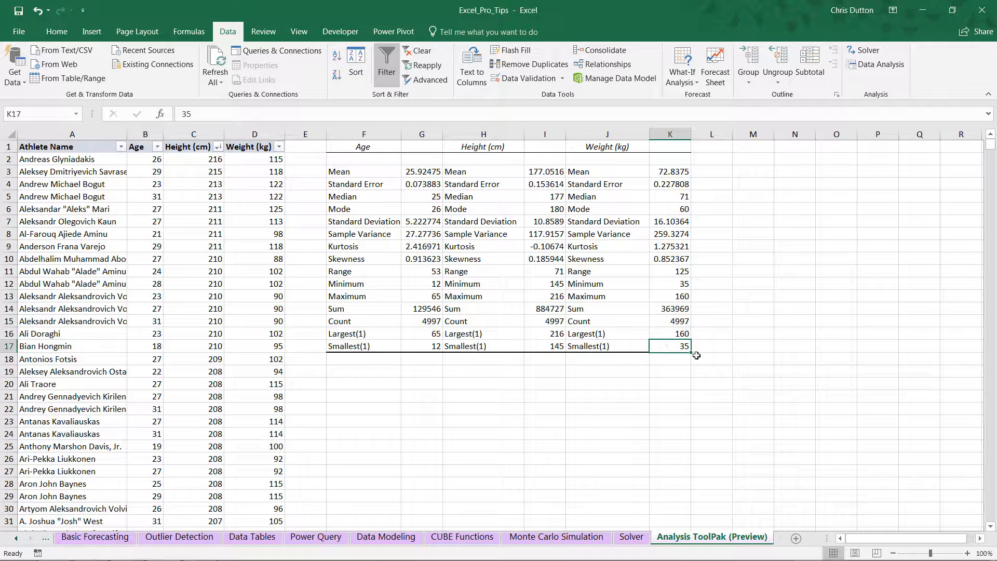
pyautogui.click(278, 146)
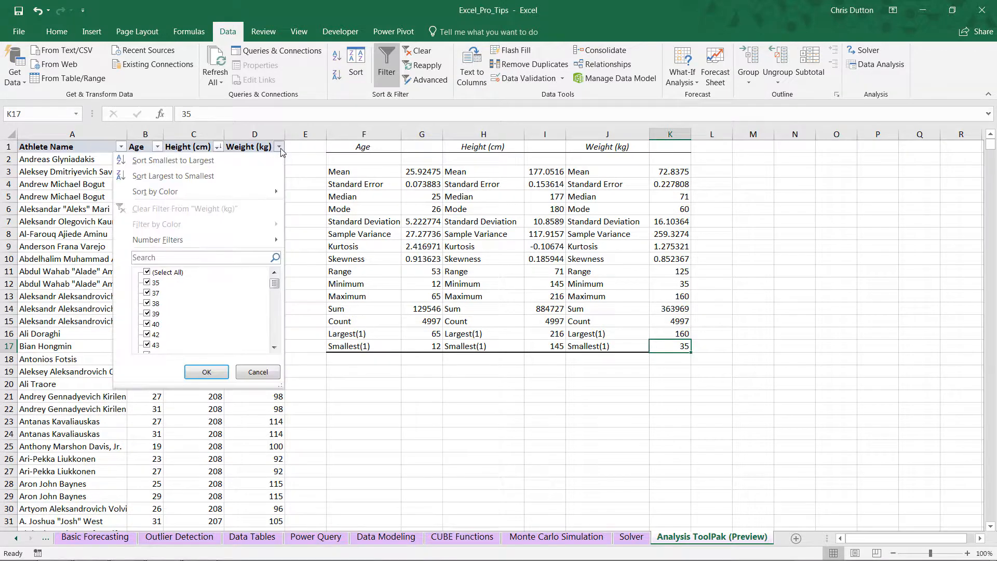
pyautogui.click(207, 372)
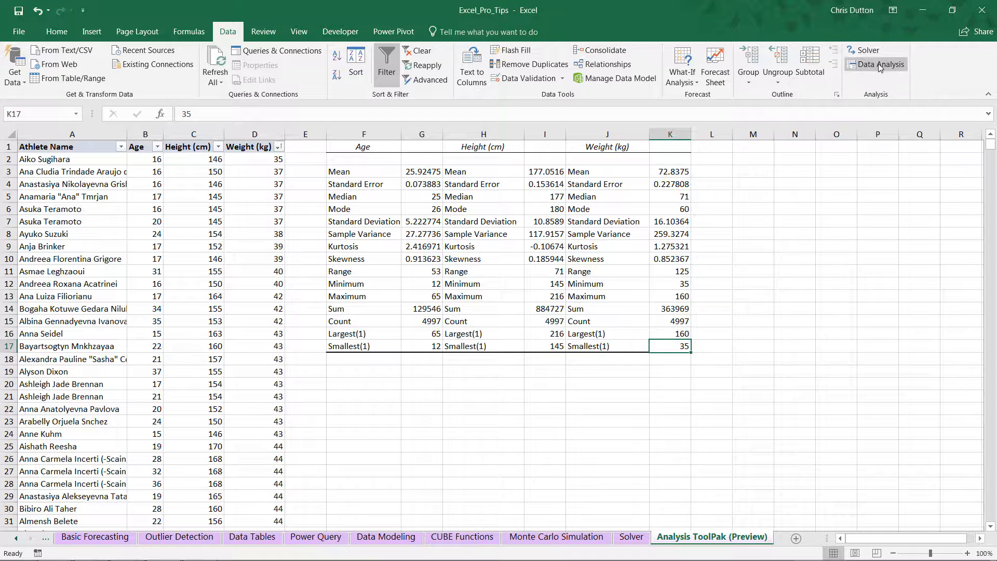
# - Run the Correlation tool on the Age, Height and Weight columns with output at $F$20
pyautogui.click(876, 65)
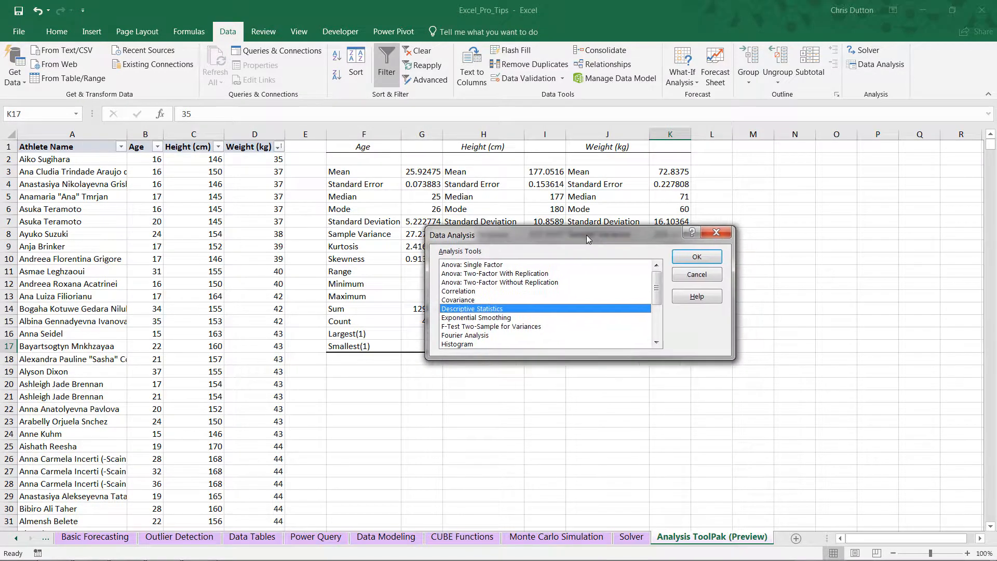
pyautogui.click(455, 291)
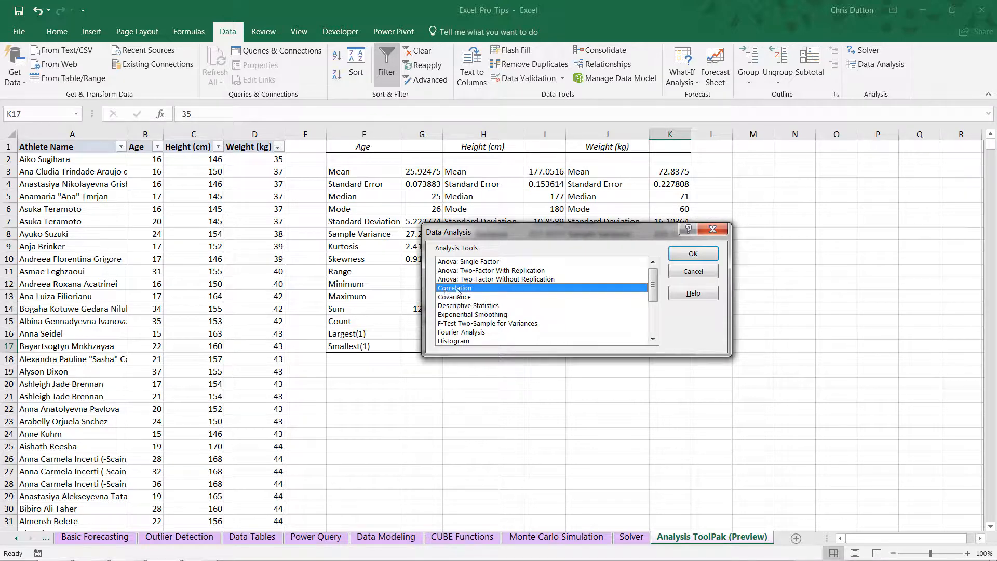
pyautogui.click(692, 253)
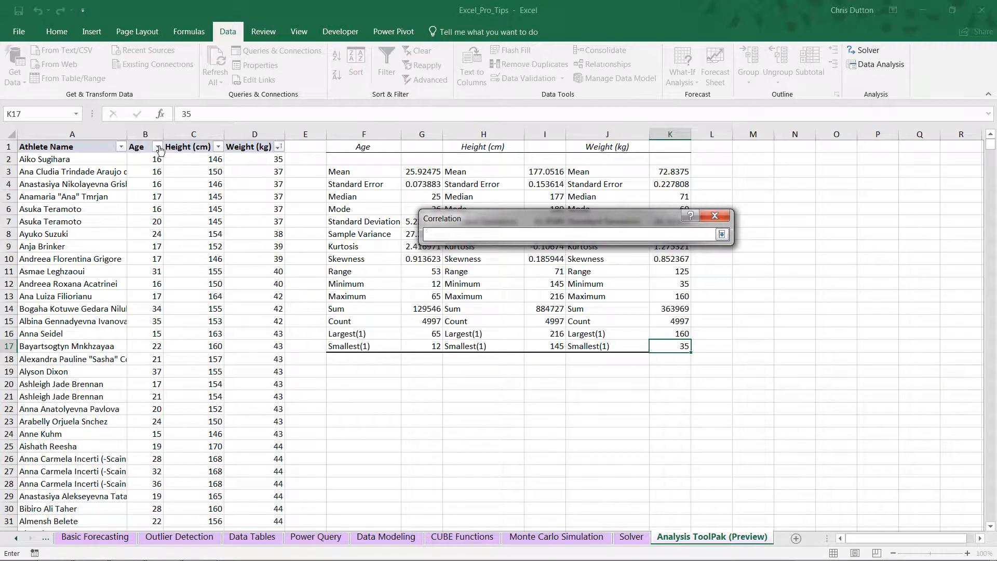
pyautogui.moveTo(145, 147); pyautogui.dragTo(254, 146)
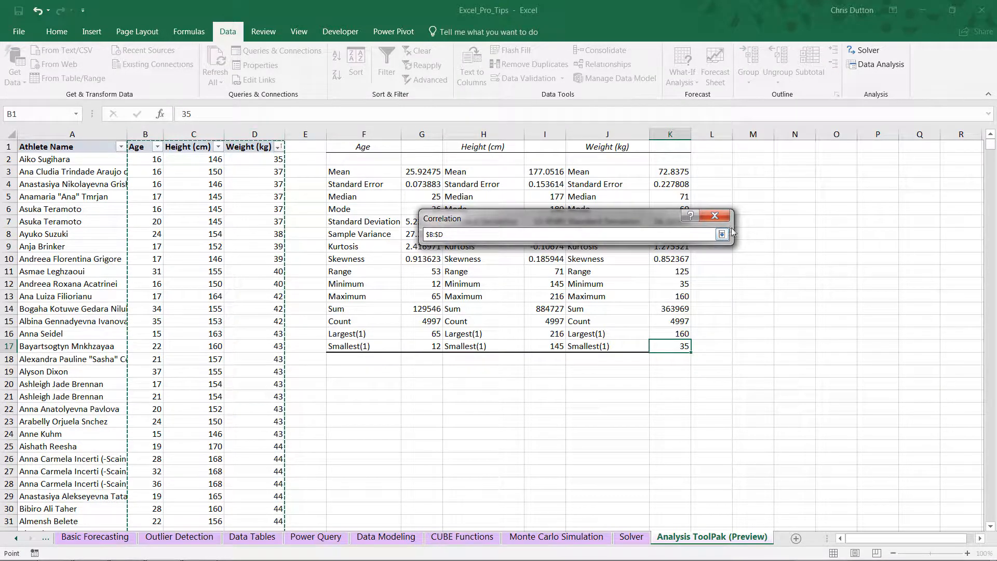
pyautogui.click(721, 234)
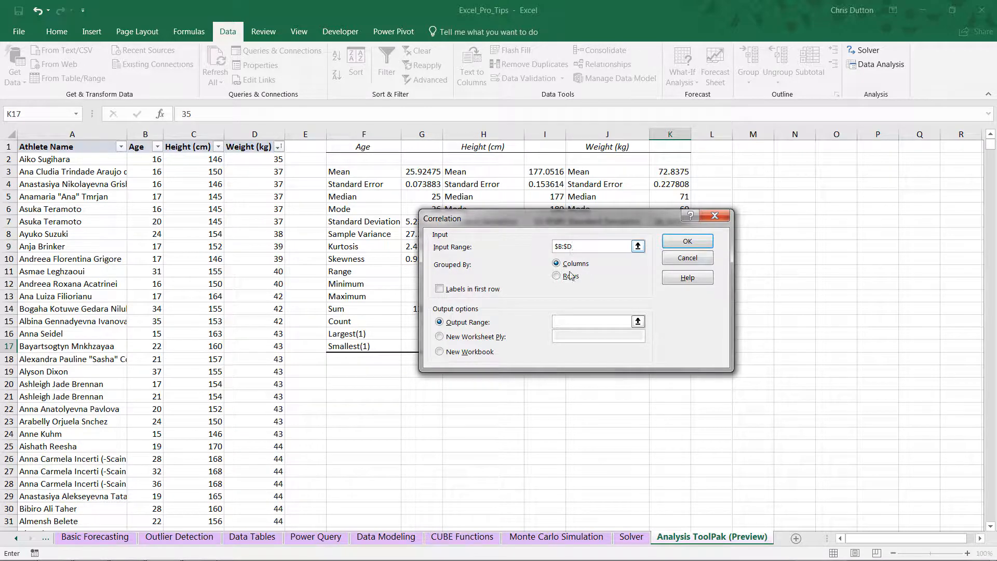
pyautogui.click(439, 288)
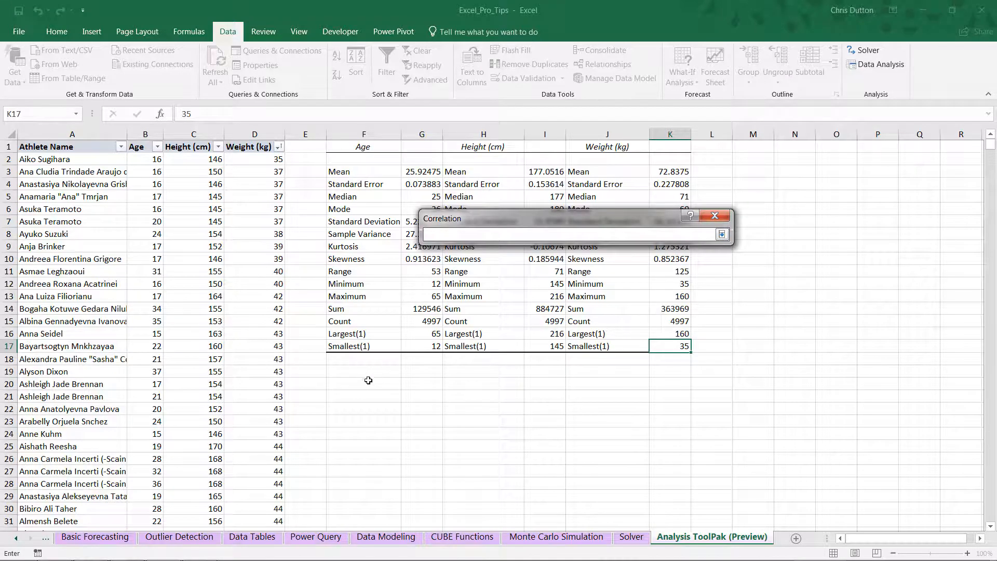
pyautogui.click(363, 383)
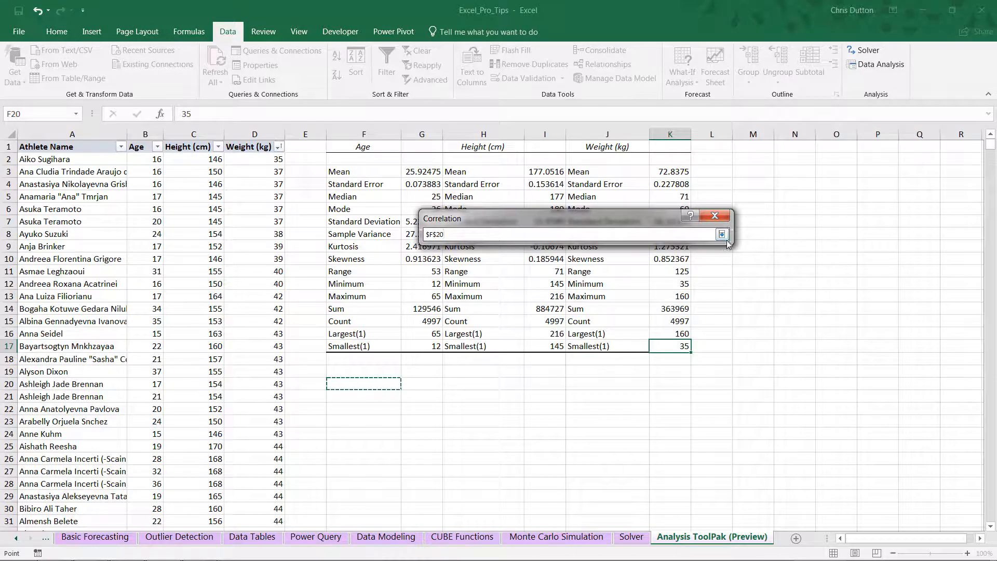
pyautogui.click(722, 234)
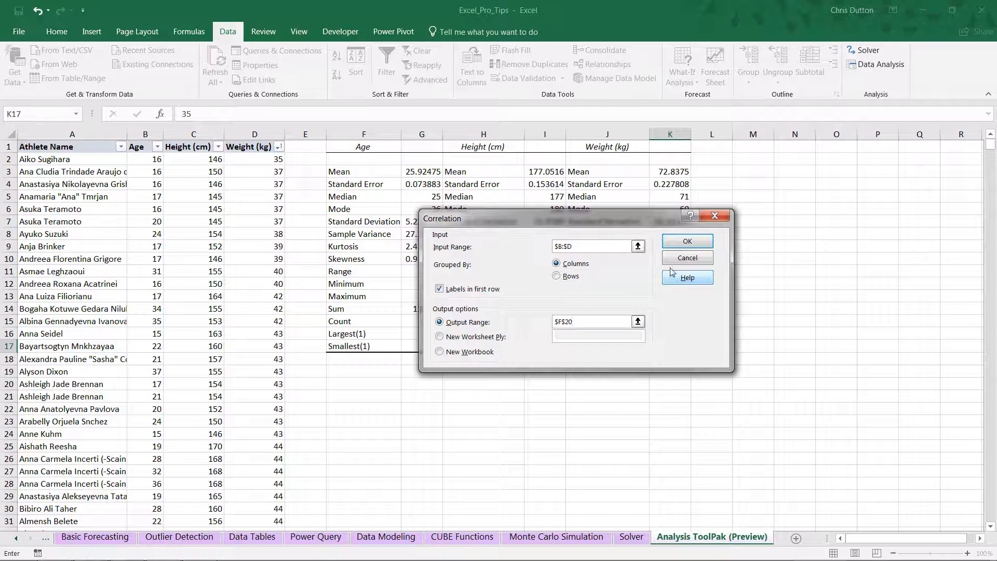
pyautogui.click(686, 241)
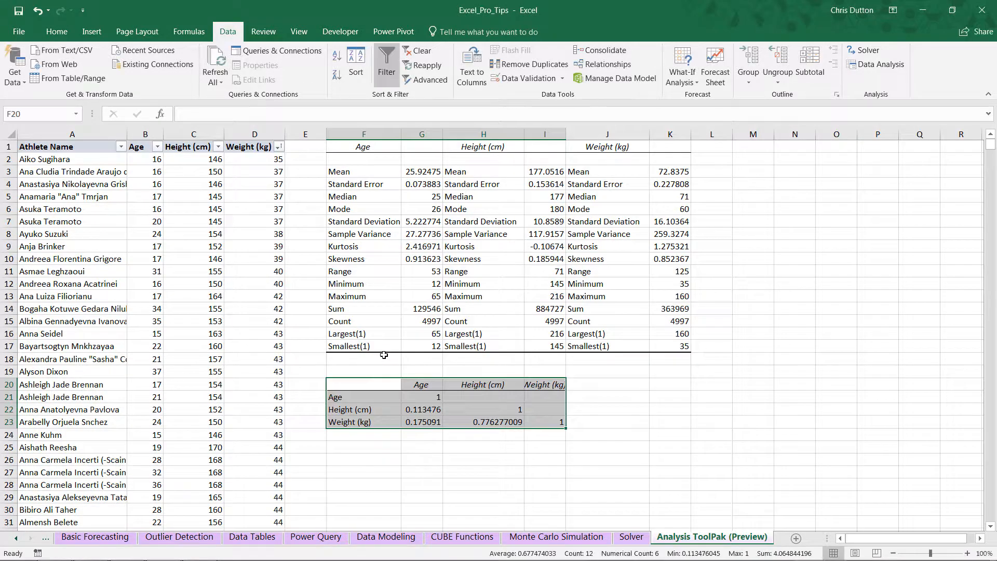
# - Format correlation values G21:I23 as percentages, then select the off-diagonal values to bold
pyautogui.moveTo(407, 397); pyautogui.dragTo(560, 422)
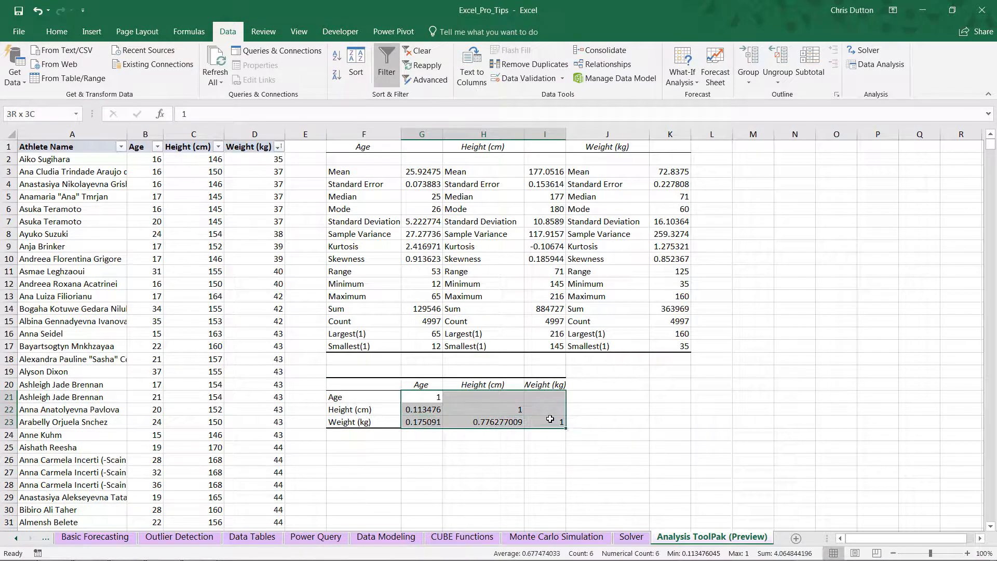
pyautogui.click(56, 31)
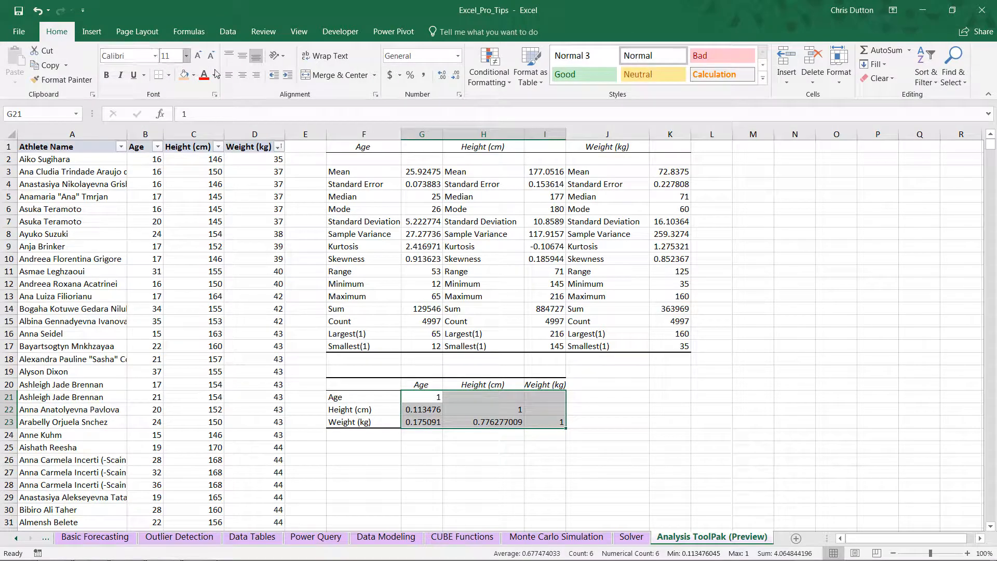
pyautogui.click(411, 74)
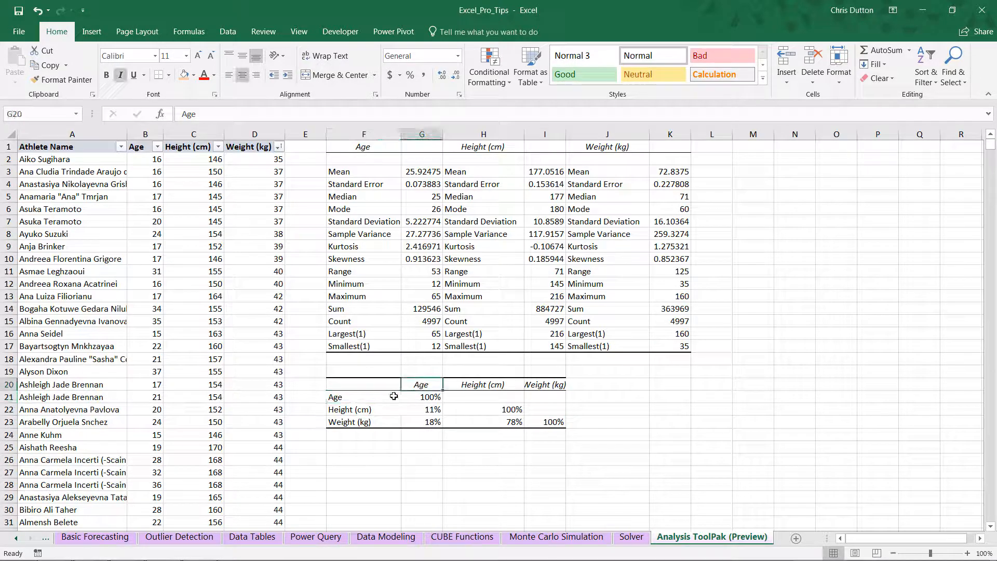
pyautogui.click(484, 384)
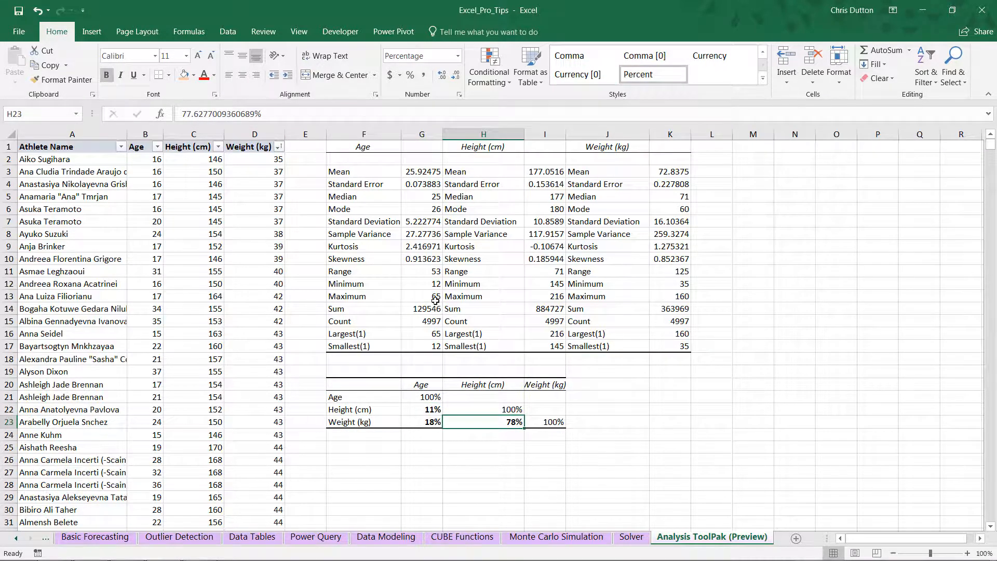
pyautogui.moveTo(470, 407)
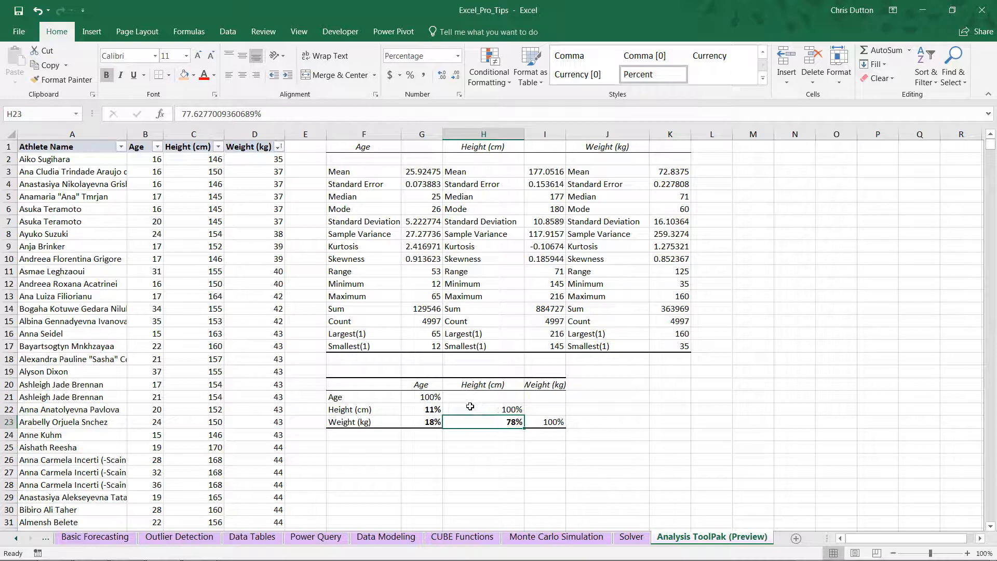
pyautogui.click(421, 408)
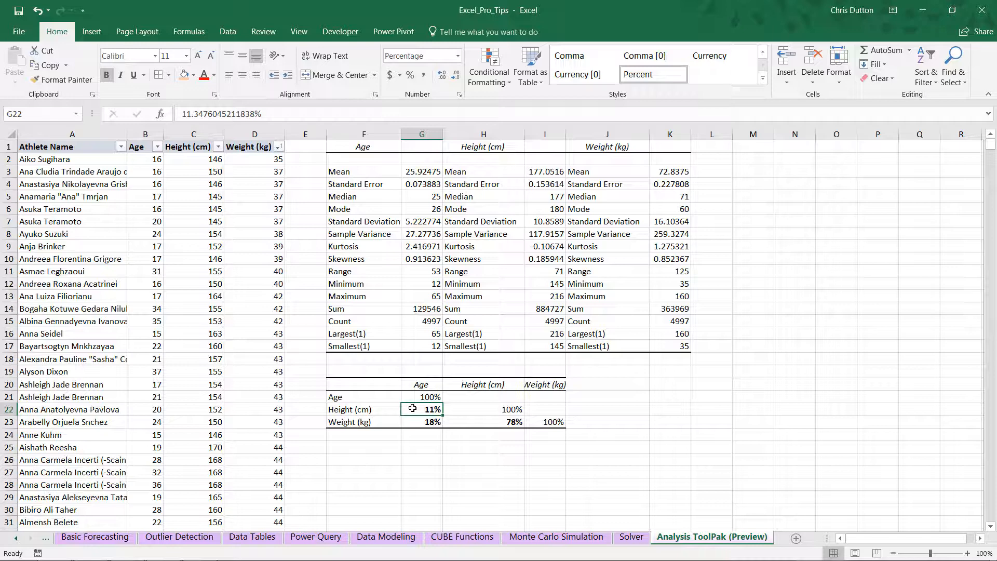
pyautogui.click(421, 422)
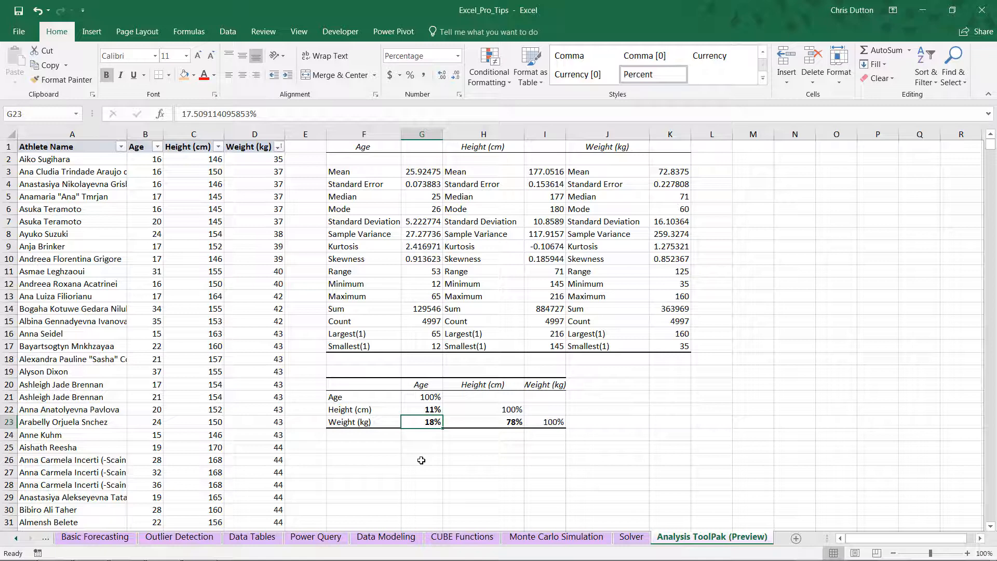
pyautogui.click(484, 422)
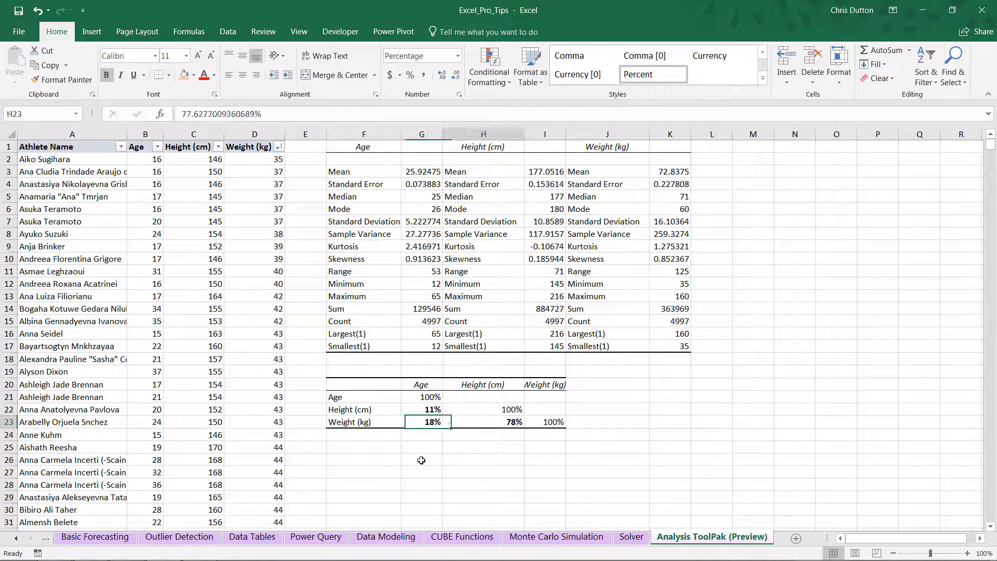
pyautogui.click(484, 421)
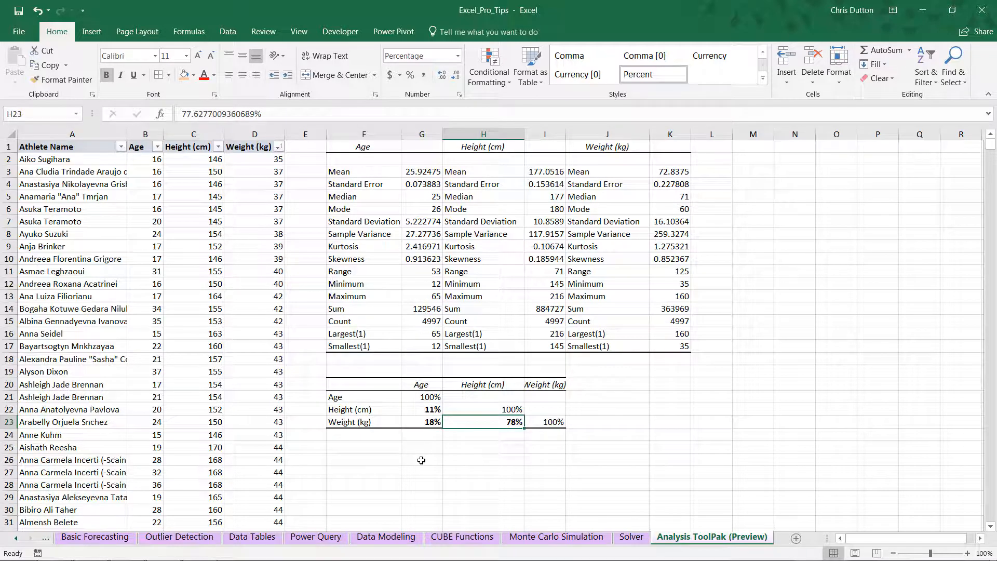